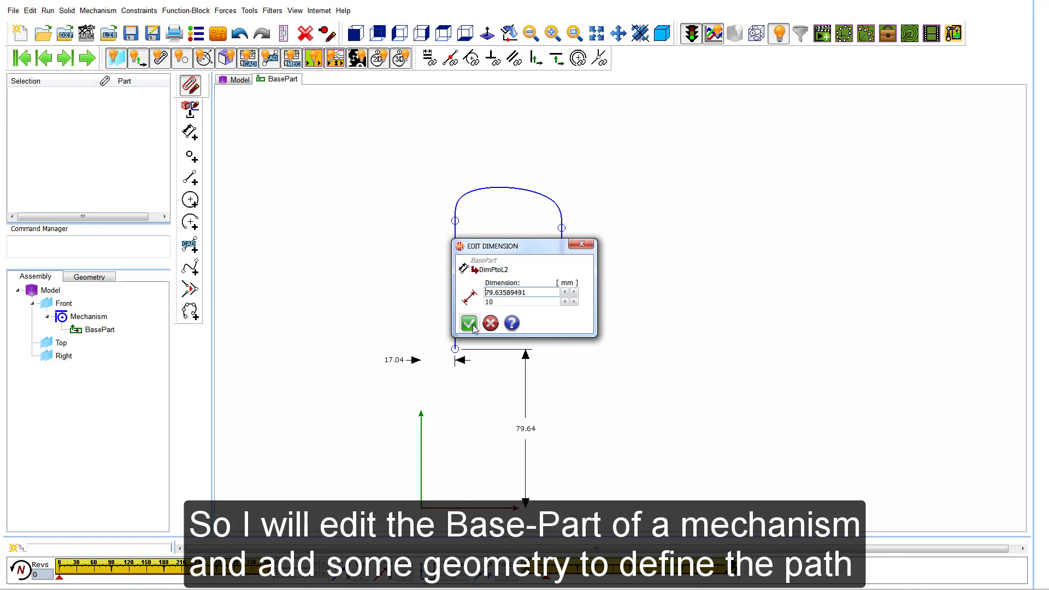
# Confirm the path sketch dimension and the Blend-Curve settings joining the J-path lines.
pyautogui.click(469, 323)
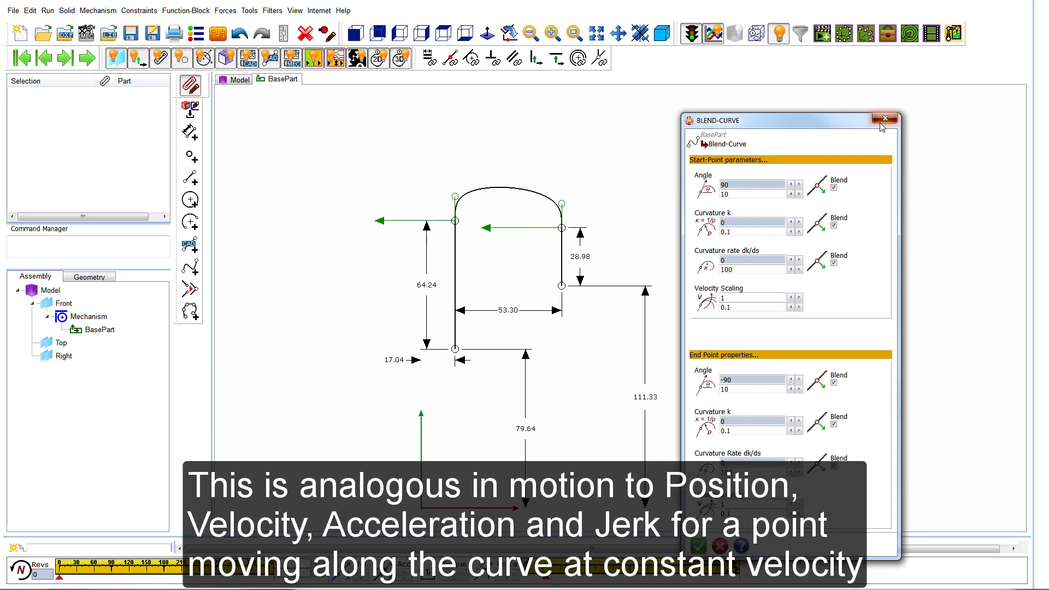
pyautogui.click(887, 118)
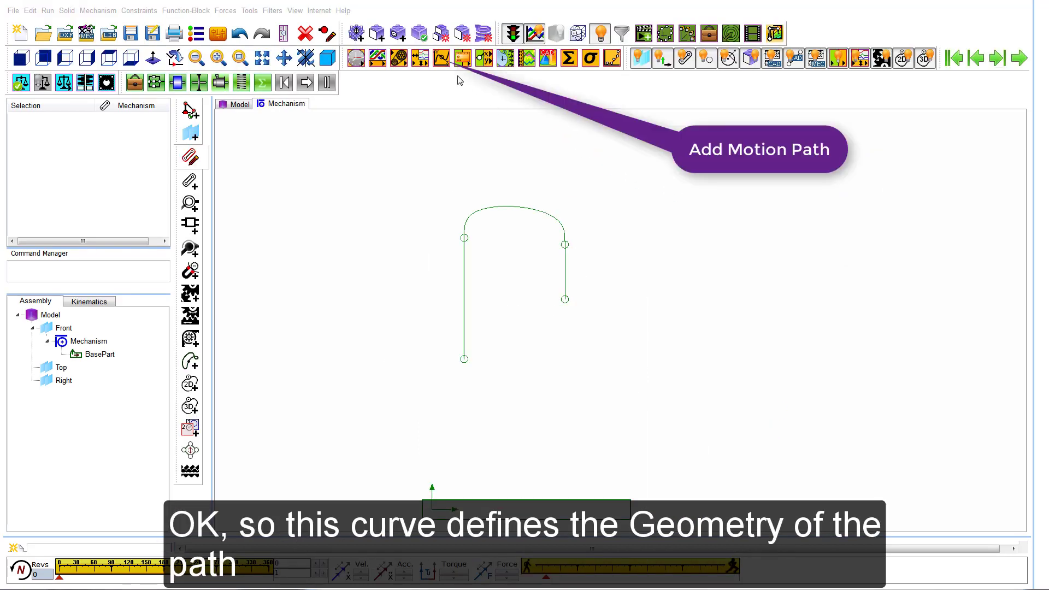
# Place a Motion-Path FB at the path's lower end and start the linear-motion chain.
pyautogui.click(441, 58)
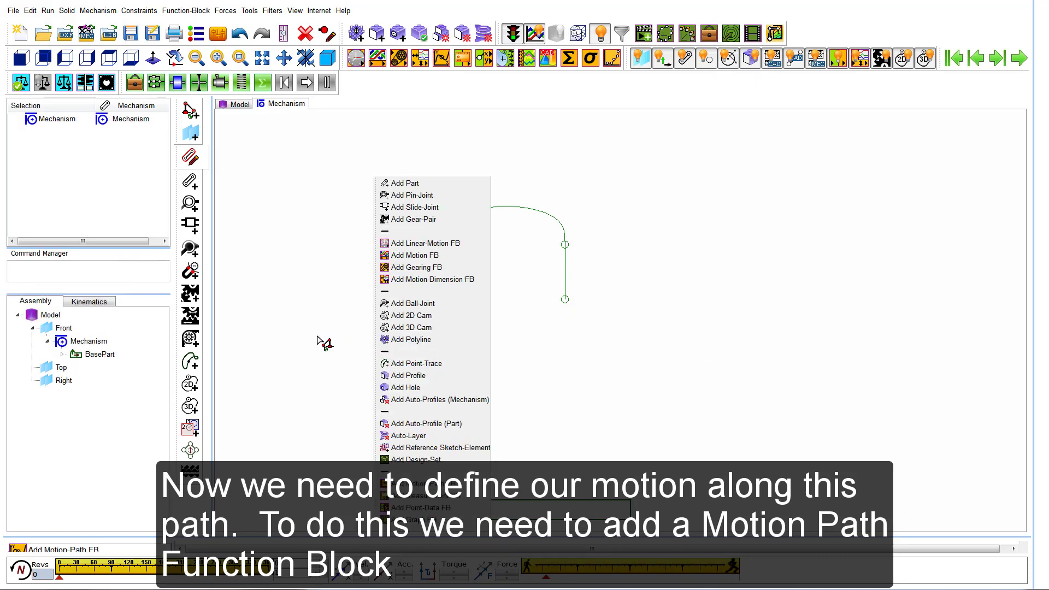
pyautogui.click(416, 255)
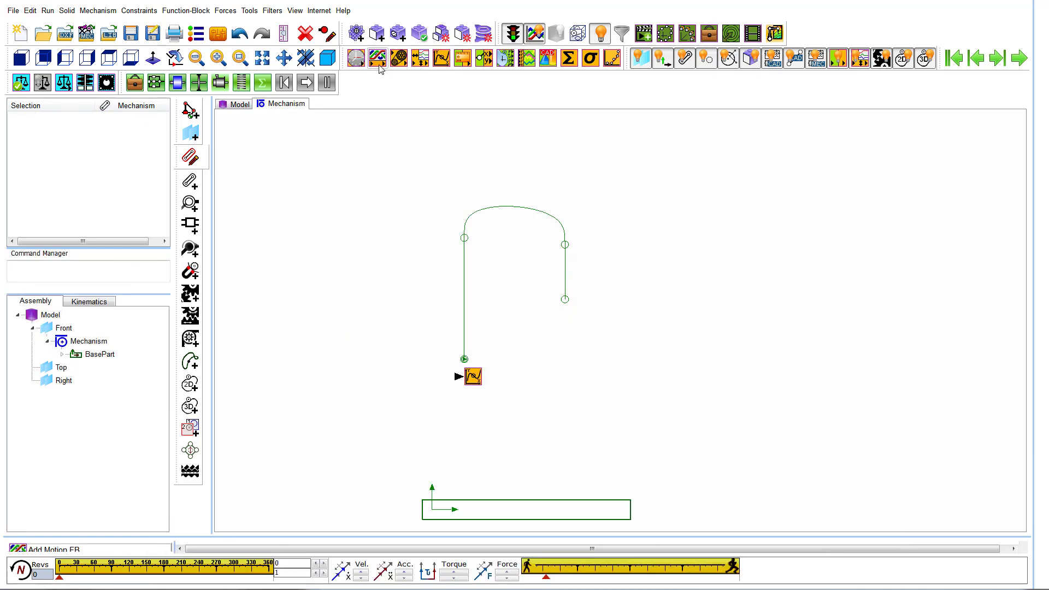
pyautogui.click(378, 58)
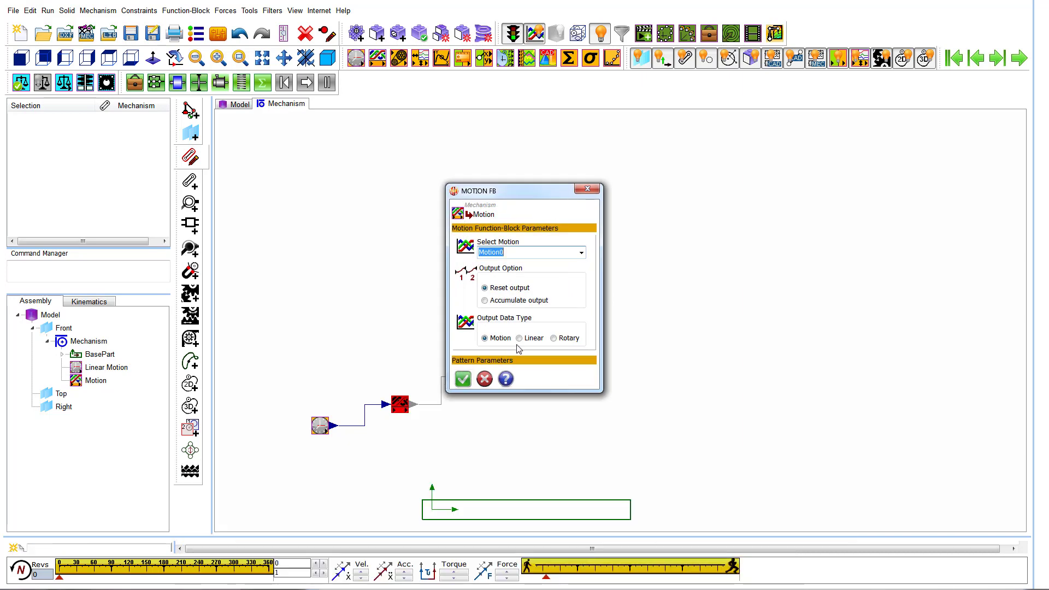
# Accept the Motion FB with Motion0, Reset output and Motion data type kept.
pyautogui.click(462, 379)
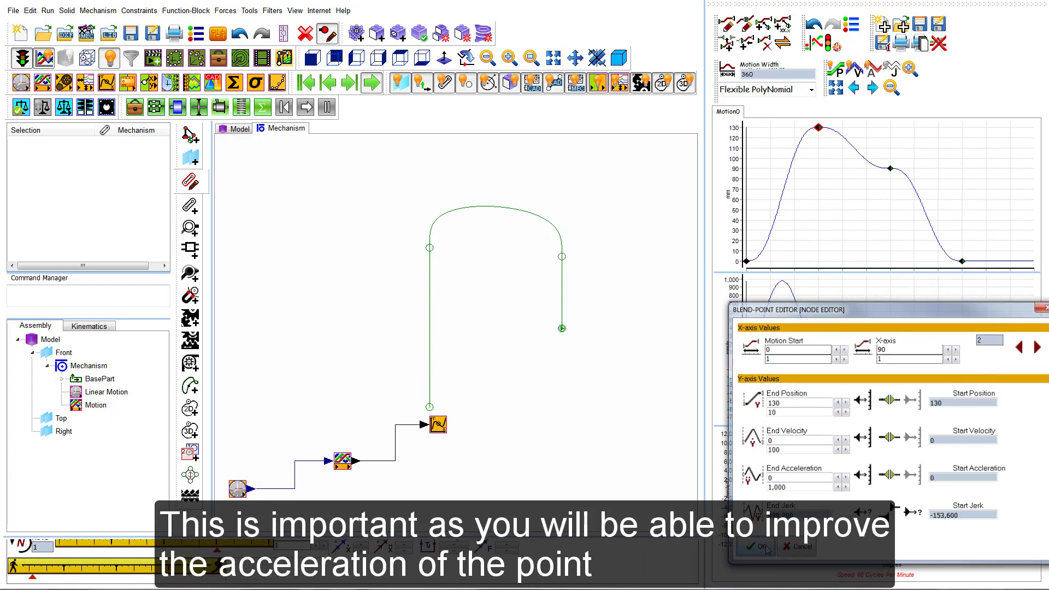
# Confirm the edited End Position values in the Blend-Point Editor.
pyautogui.click(755, 546)
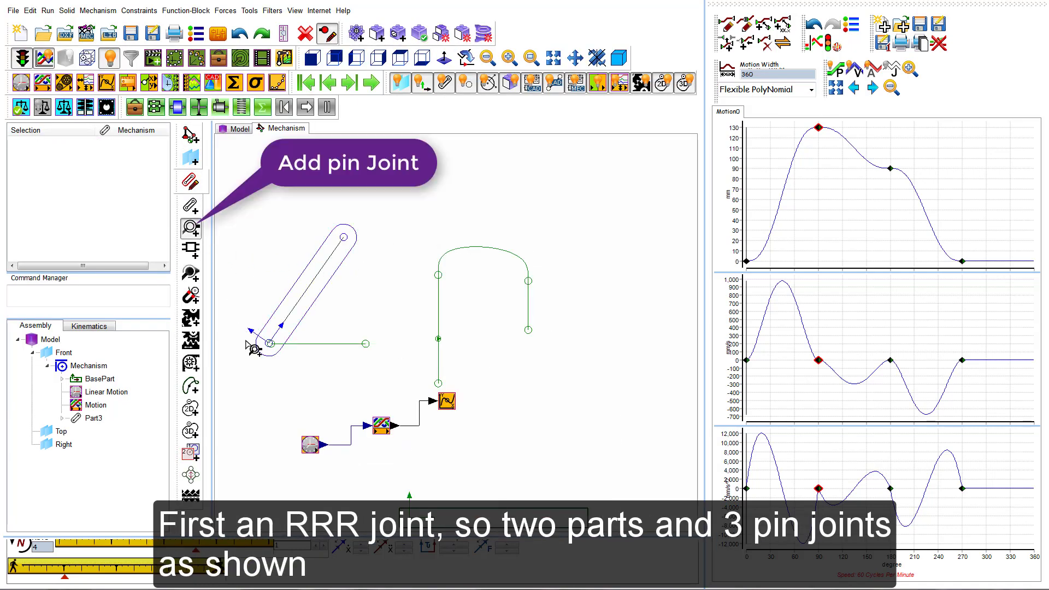
# Pin the new Part3 at its end point to start the RRR dyad.
pyautogui.click(271, 344)
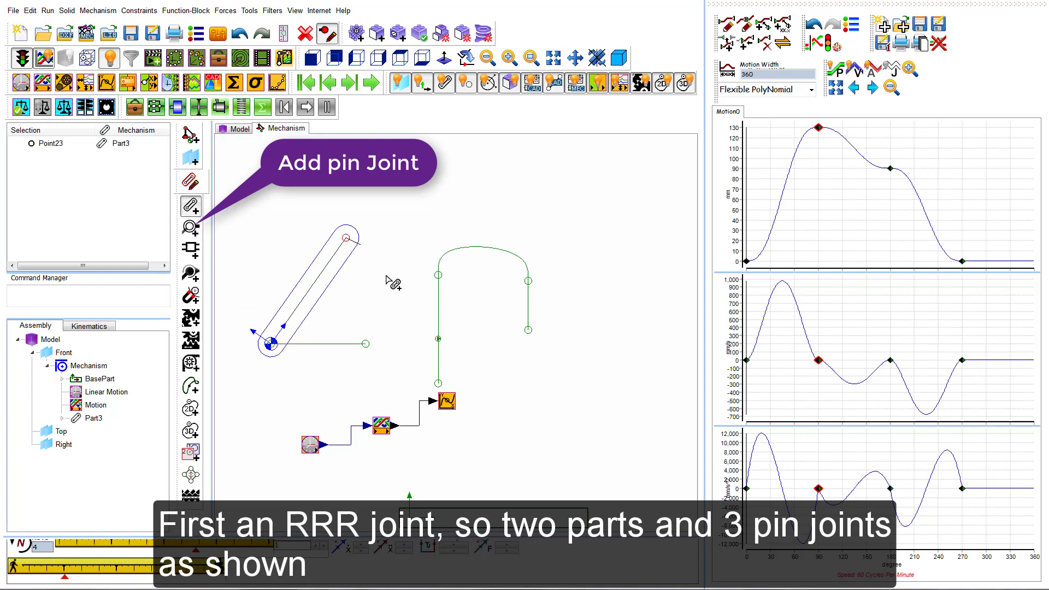